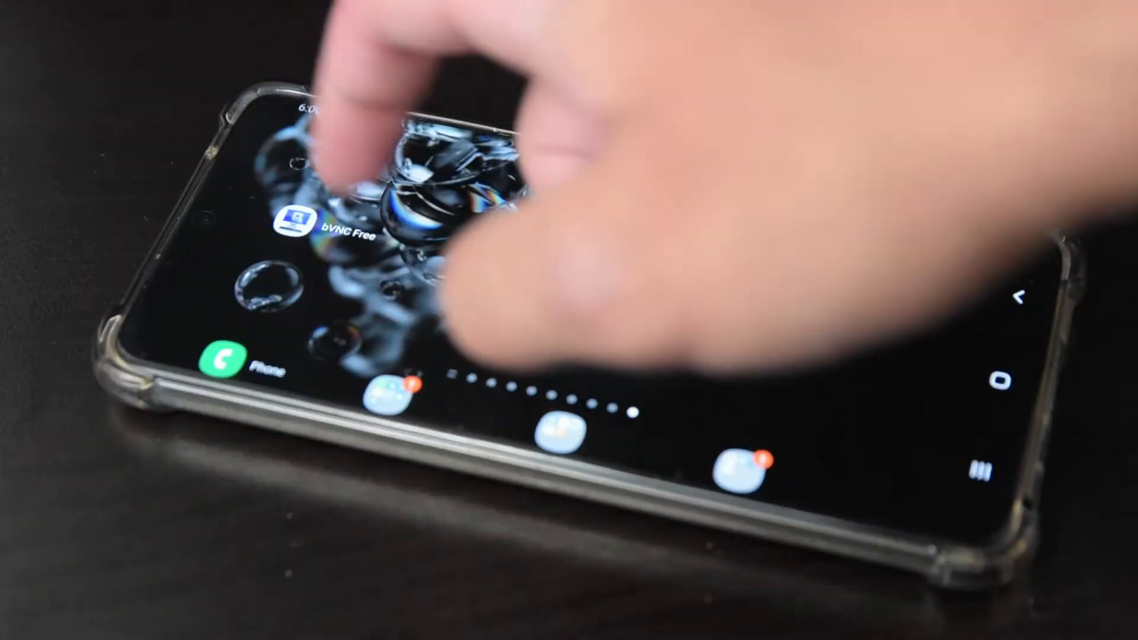
Step: Open the Ubuntu distro page in Andronix on the DeX desktop
{"action": "left_click", "coordinate": [296, 227]}
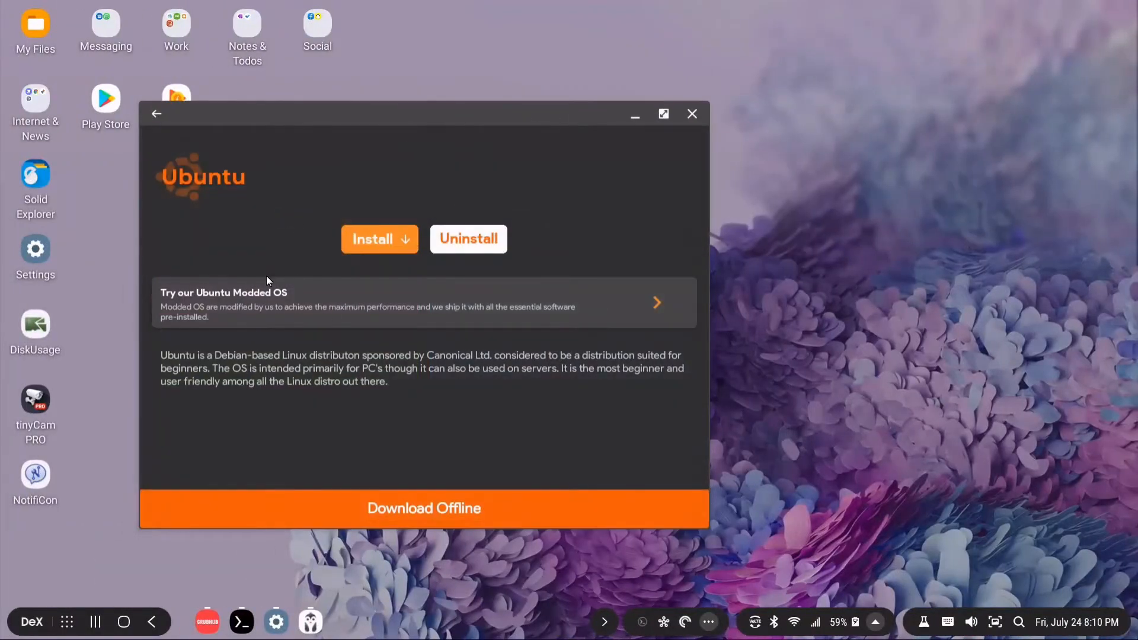
Step: View the Ubuntu Modded OS offerings, then open the docs' Important page
{"action": "left_click", "coordinate": [156, 114]}
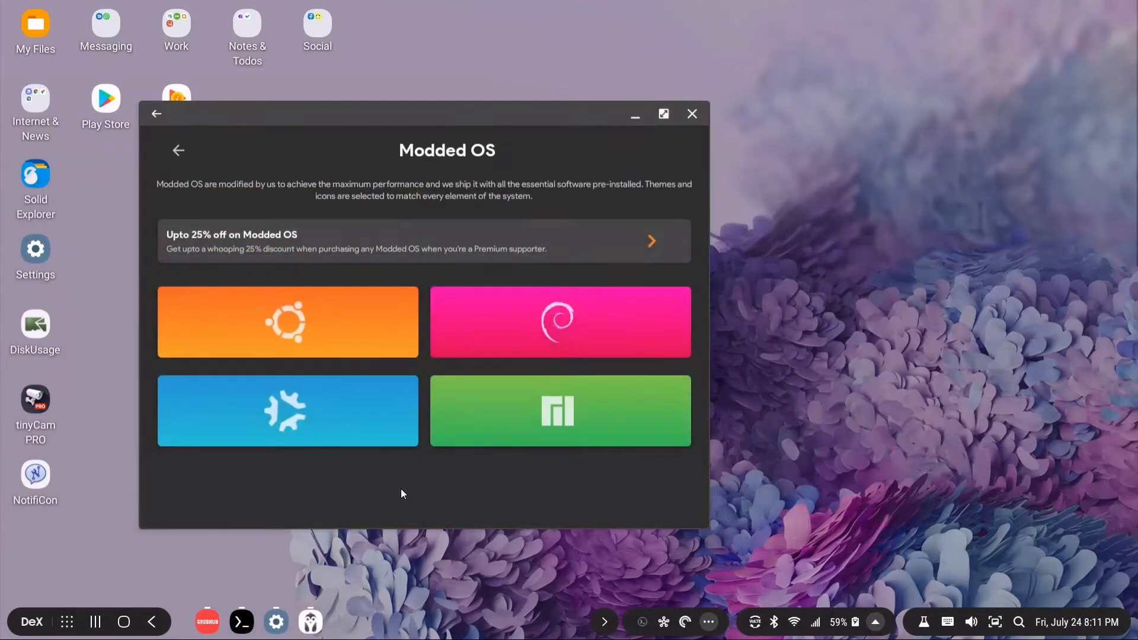
{"action": "left_click", "coordinate": [288, 322]}
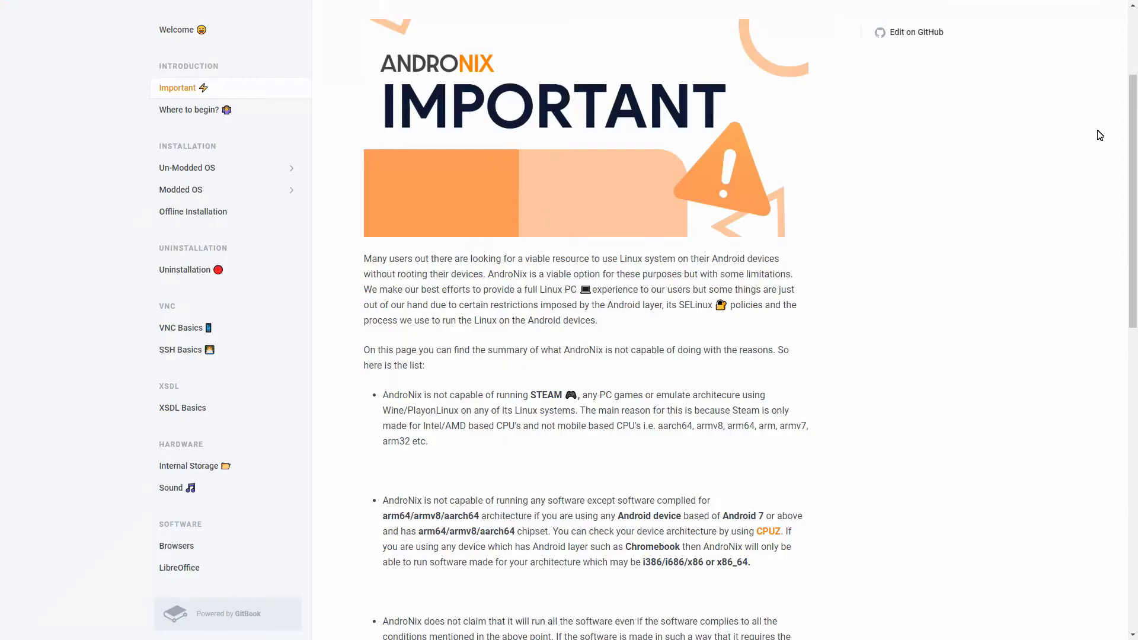
Step: Scroll down the Important page to read the limitations list, including no Steam support
{"action": "scroll", "scroll_direction": "down", "scroll_amount": 3}
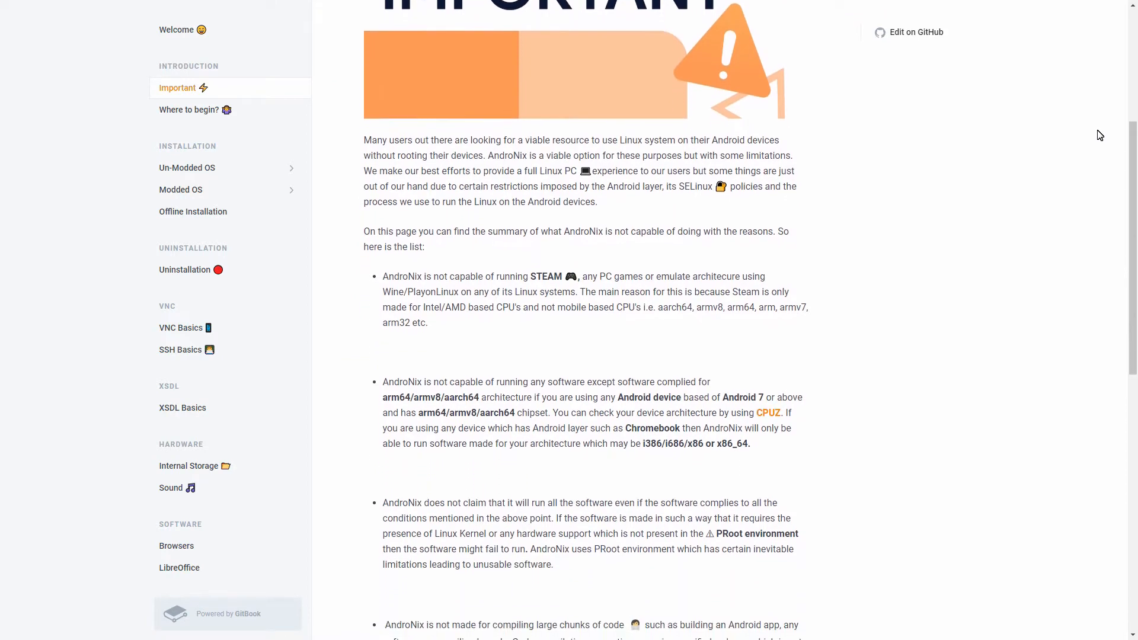
{"action": "scroll", "scroll_direction": "down", "scroll_amount": 3}
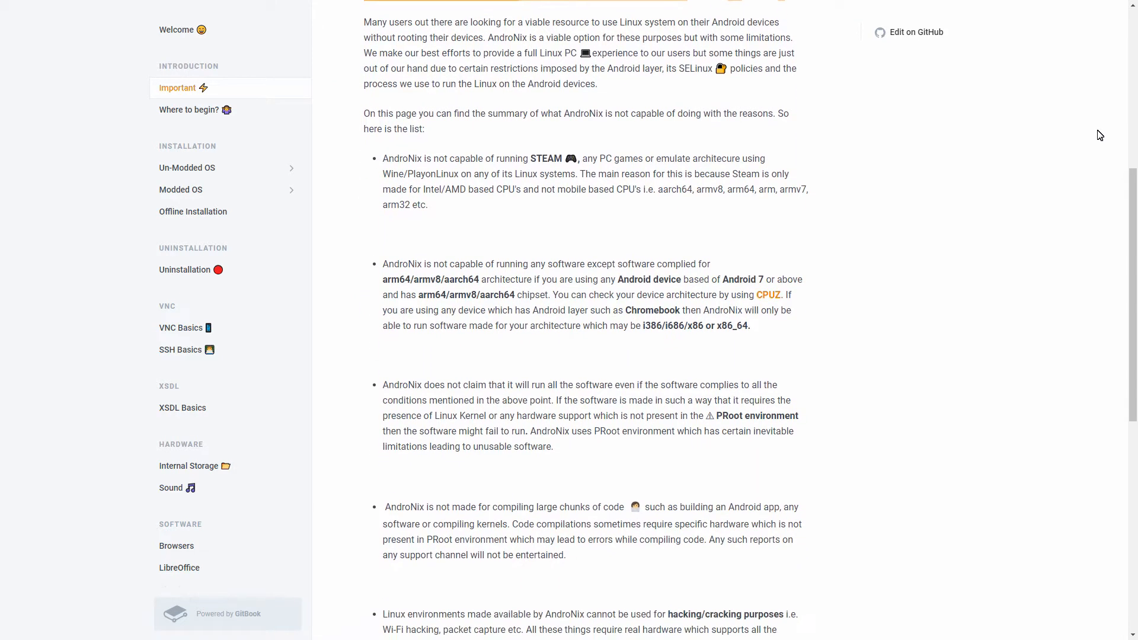
{"action": "scroll", "scroll_direction": "down", "scroll_amount": 3}
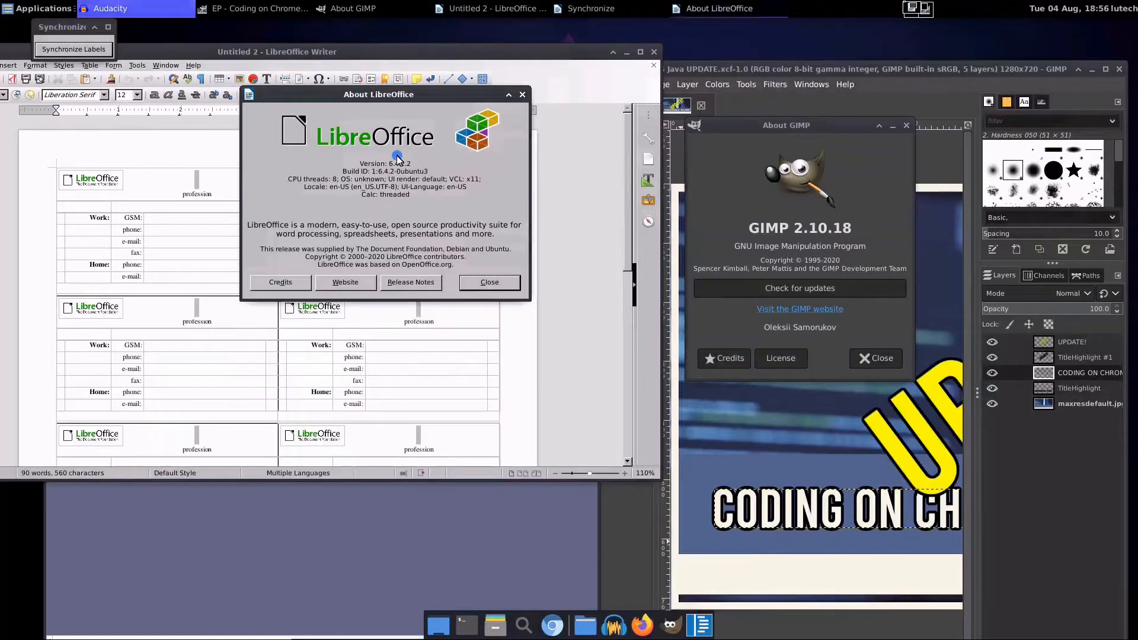
Step: Close the About LibreOffice and About GIMP version dialogs
{"action": "left_click", "coordinate": [489, 282]}
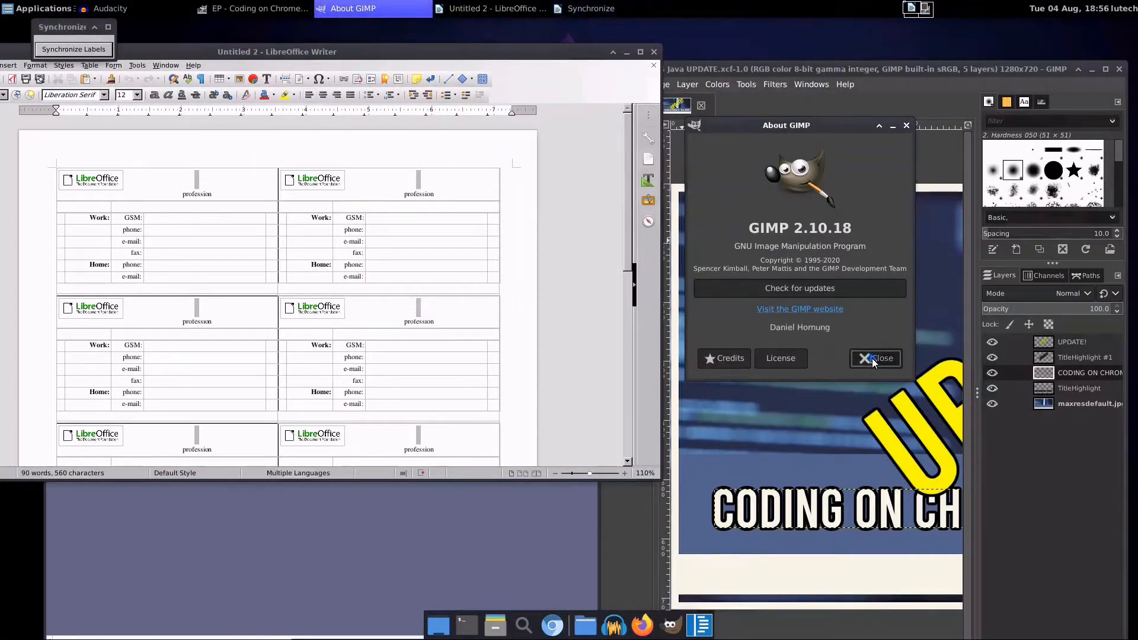
{"action": "left_click", "coordinate": [868, 358]}
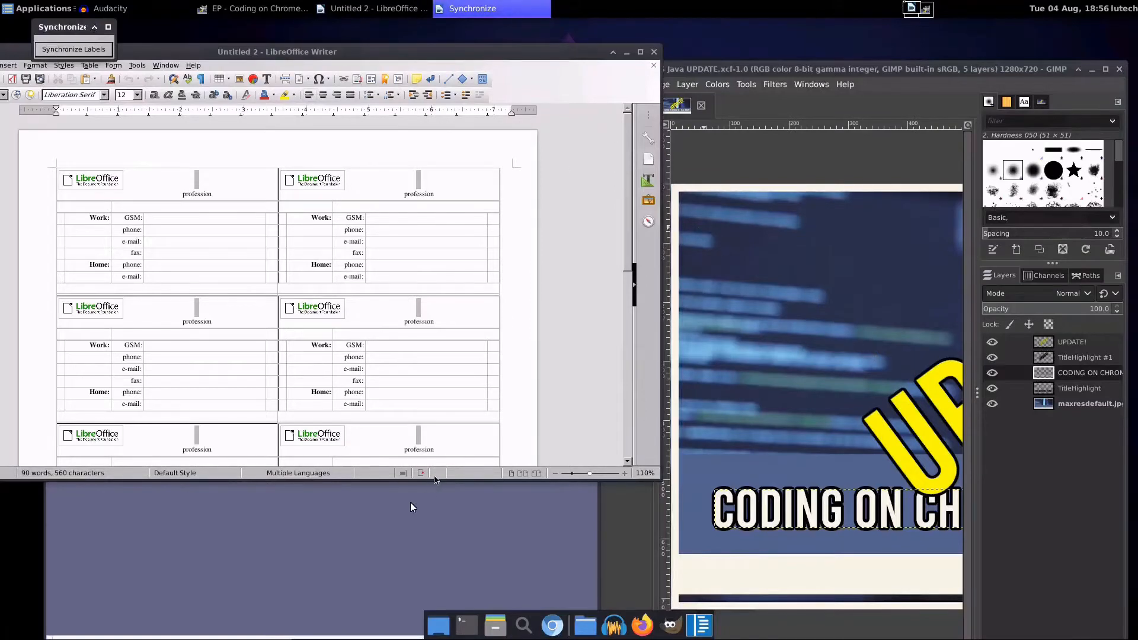
{"action": "left_click", "coordinate": [55, 316]}
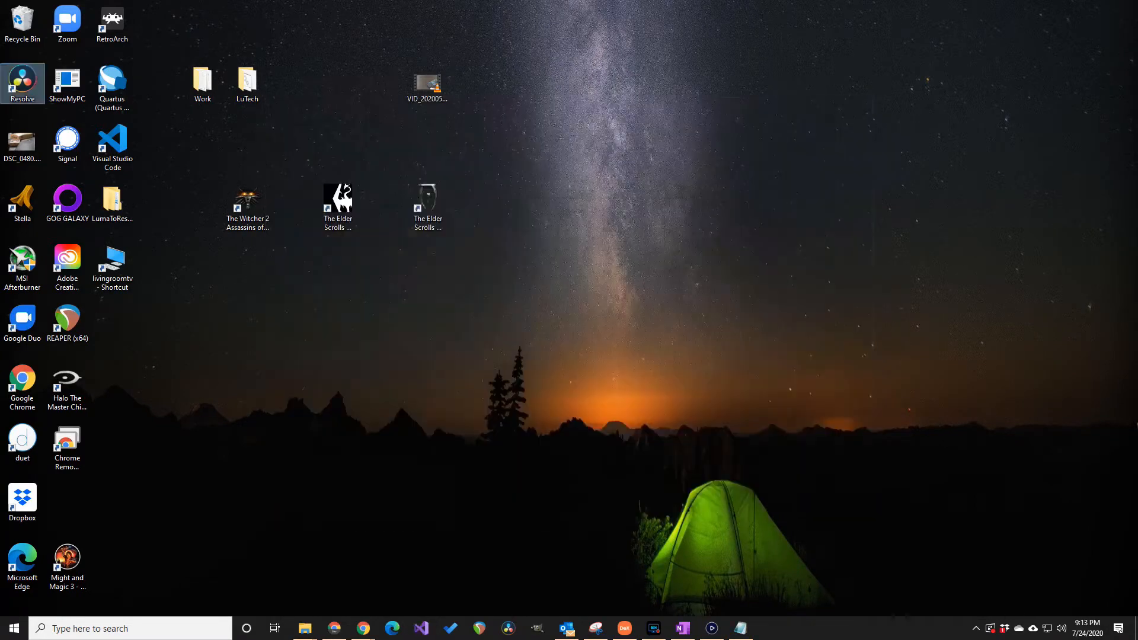
Step: Dismiss the Google Docs dark mode notice, leaving the Word Online MLA template open
{"action": "double_click", "coordinate": [67, 318]}
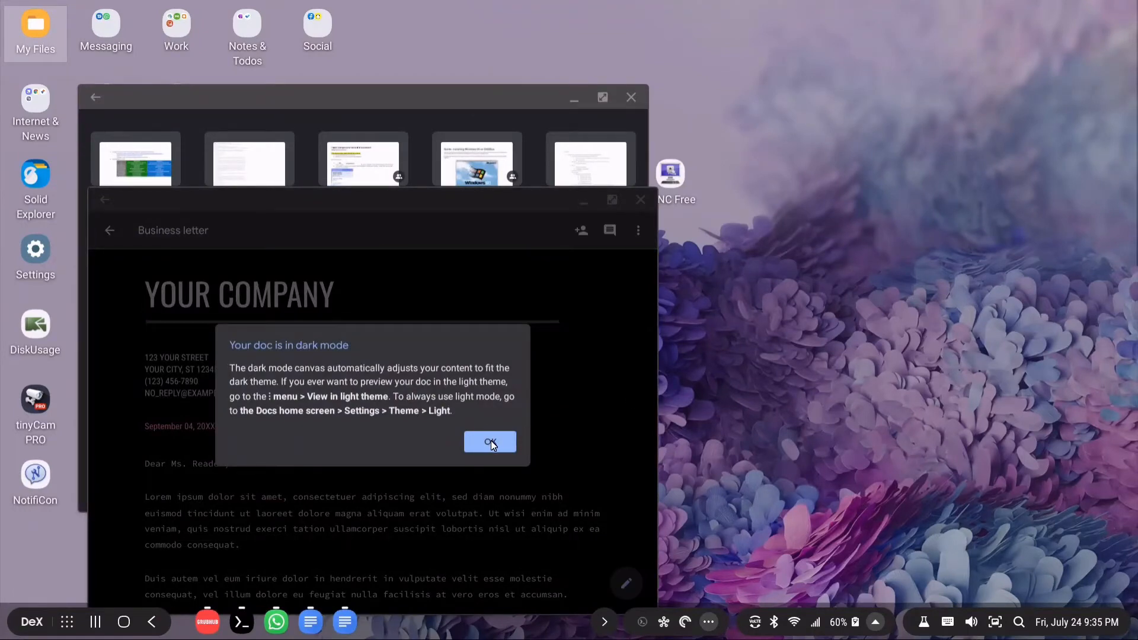
{"action": "left_click", "coordinate": [490, 441]}
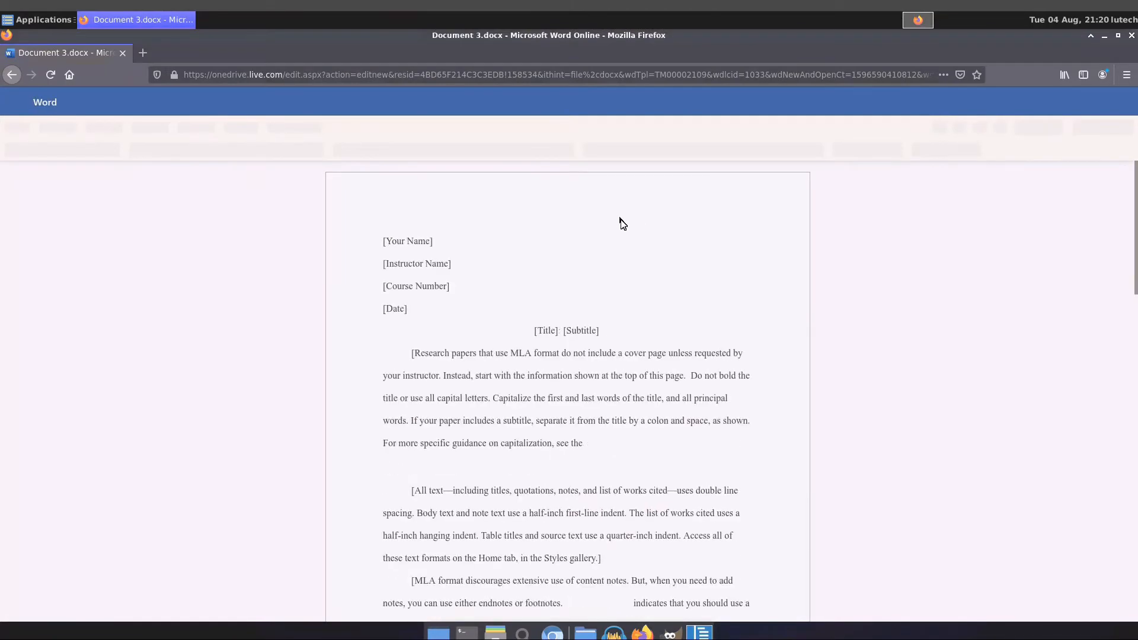
Step: Launch Code - OSS and expand the C# extension error about linux aarch64 incompatibility
{"action": "left_click", "coordinate": [697, 631]}
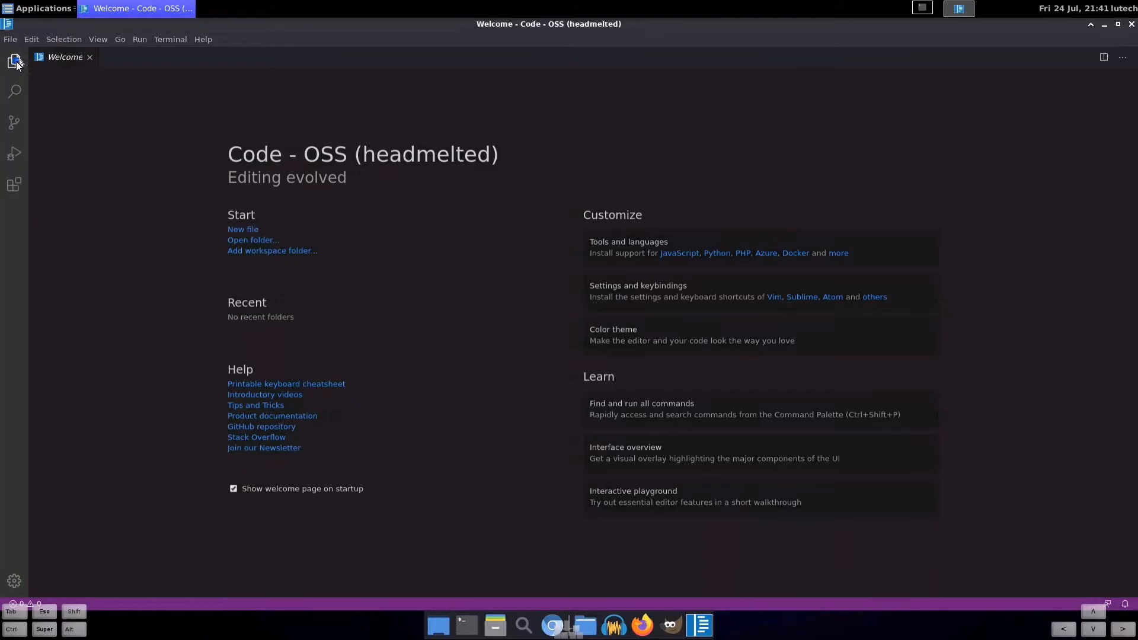
{"action": "left_click", "coordinate": [156, 134]}
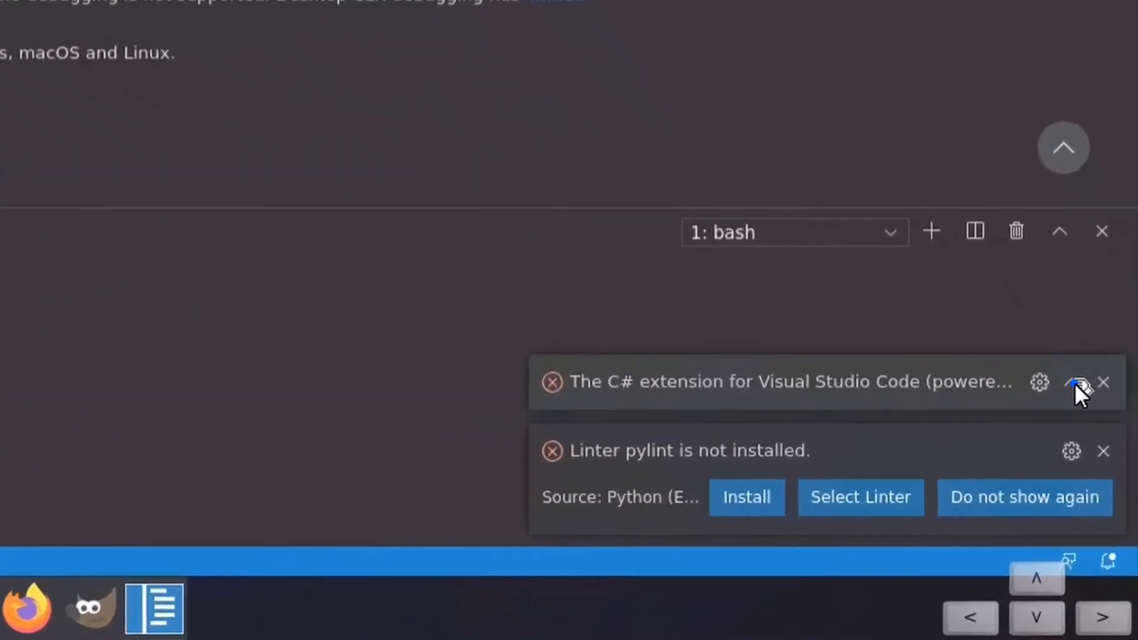
{"action": "left_click", "coordinate": [1076, 383]}
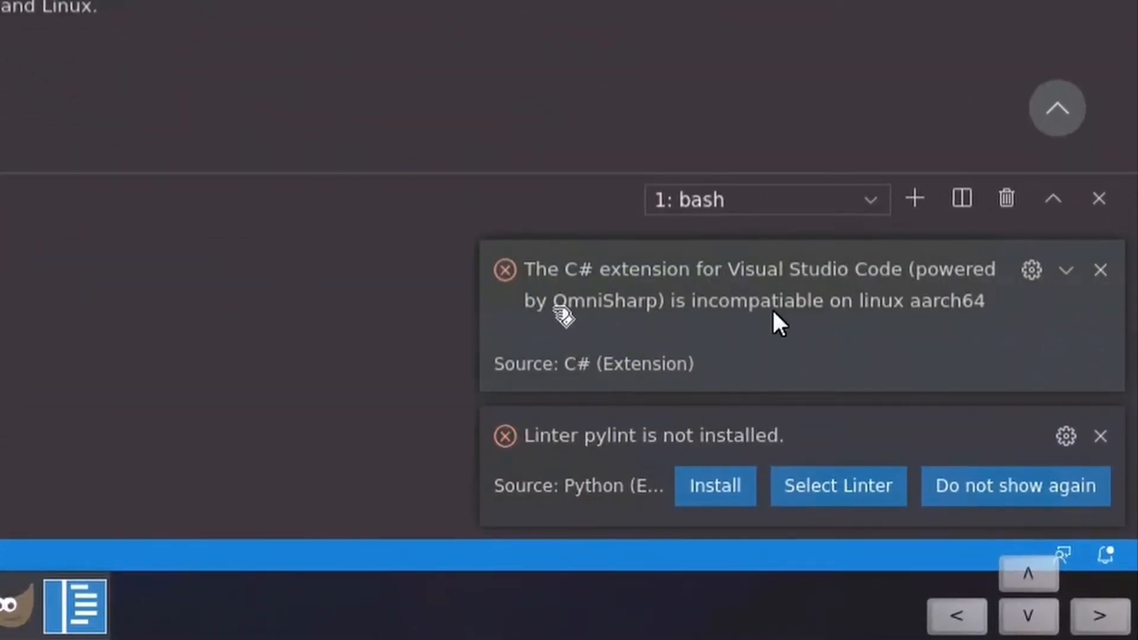
{"action": "mouse_move", "coordinate": [704, 315]}
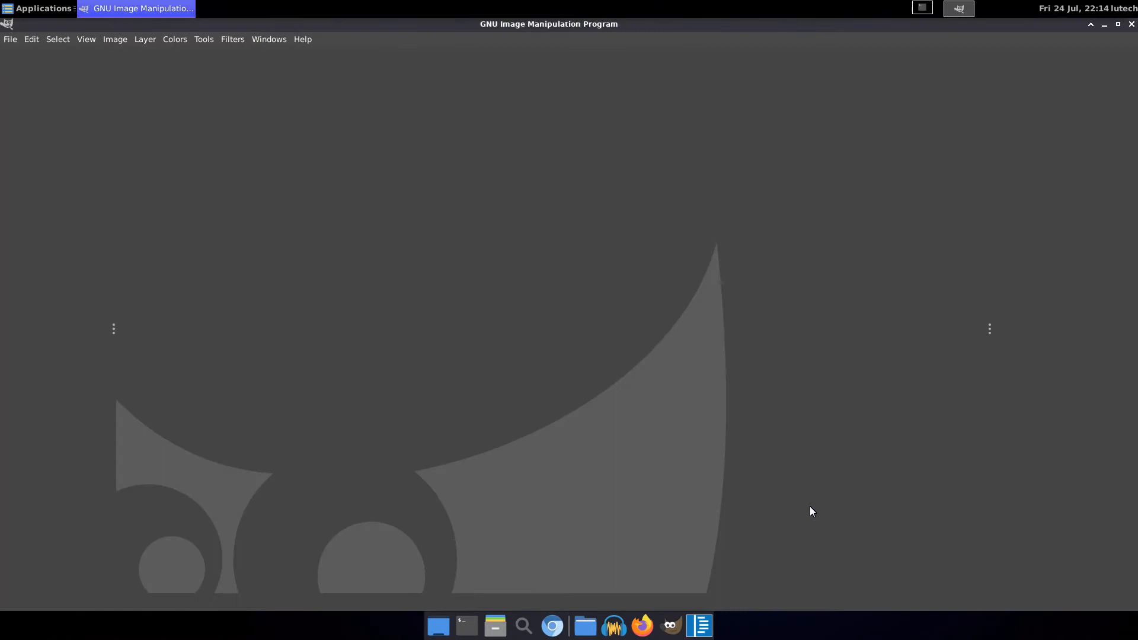
Step: Open the thumbnail XCF in GIMP and make the UPDATE! layer visible
{"action": "left_click", "coordinate": [137, 9]}
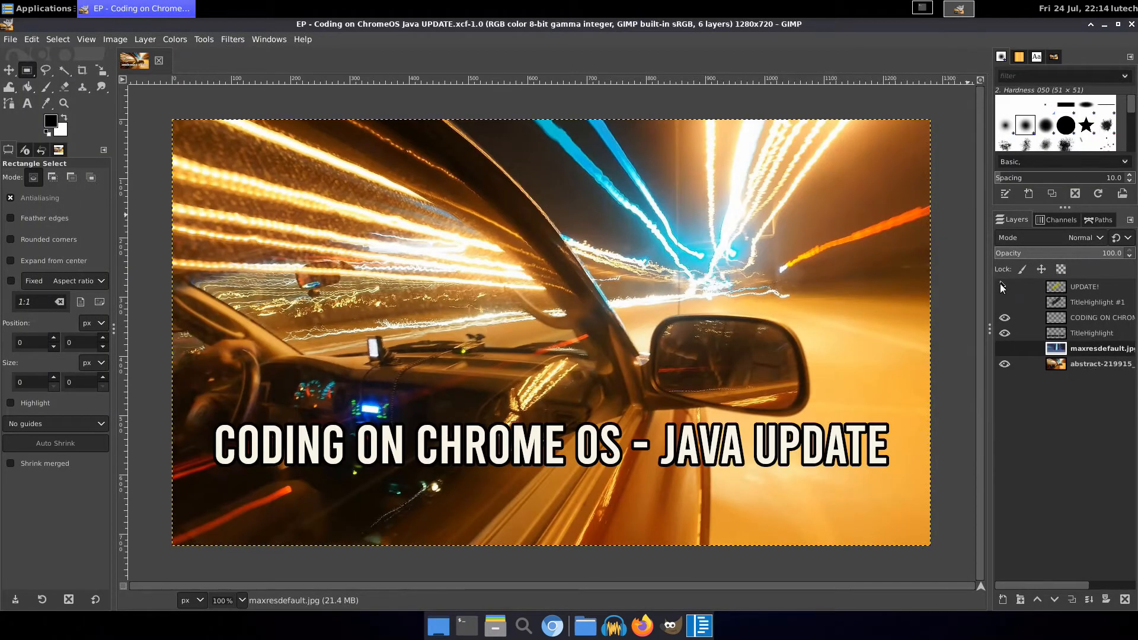
{"action": "left_click", "coordinate": [1004, 287]}
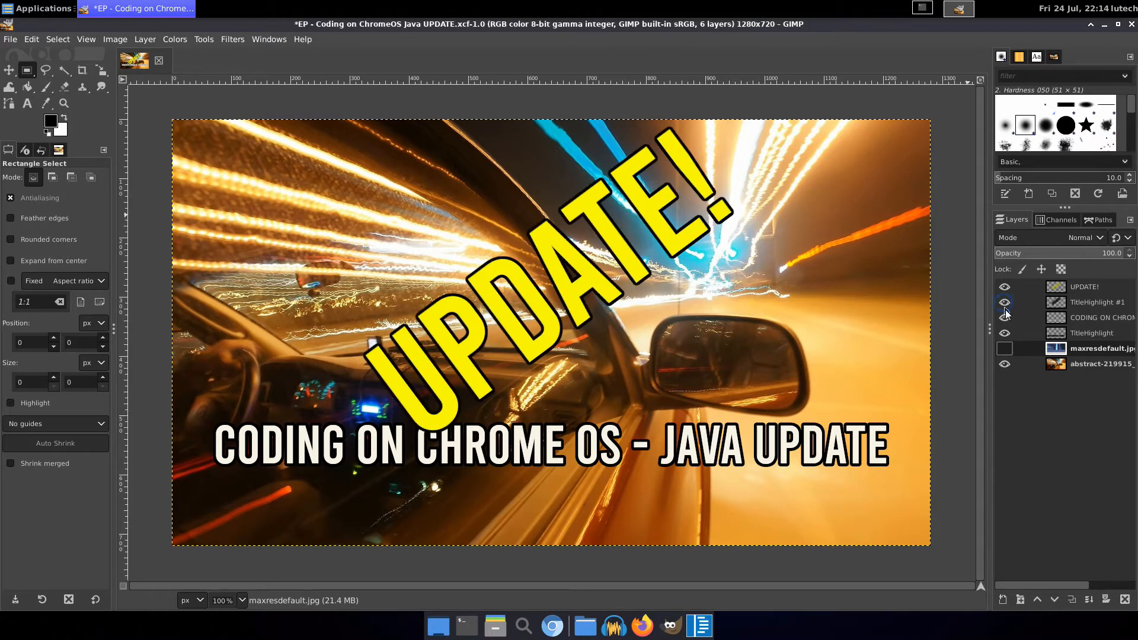
{"action": "left_click", "coordinate": [1005, 349]}
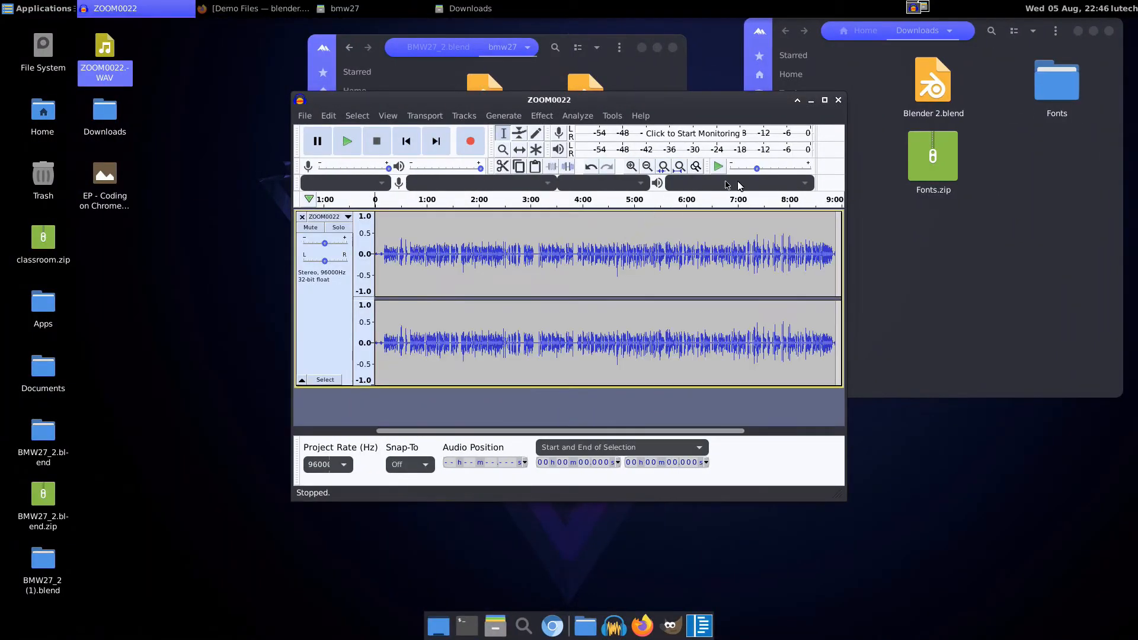
Step: Import ZOOM0022.WAV onto a new track via Insert > Media file
{"action": "left_click", "coordinate": [825, 99]}
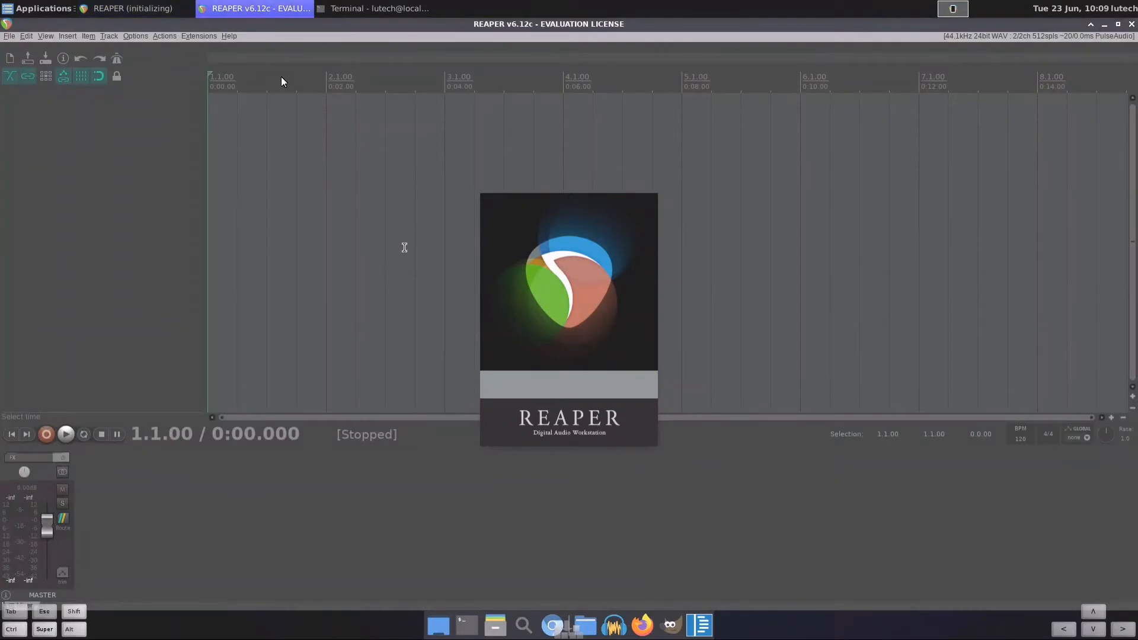
{"action": "left_click", "coordinate": [63, 35]}
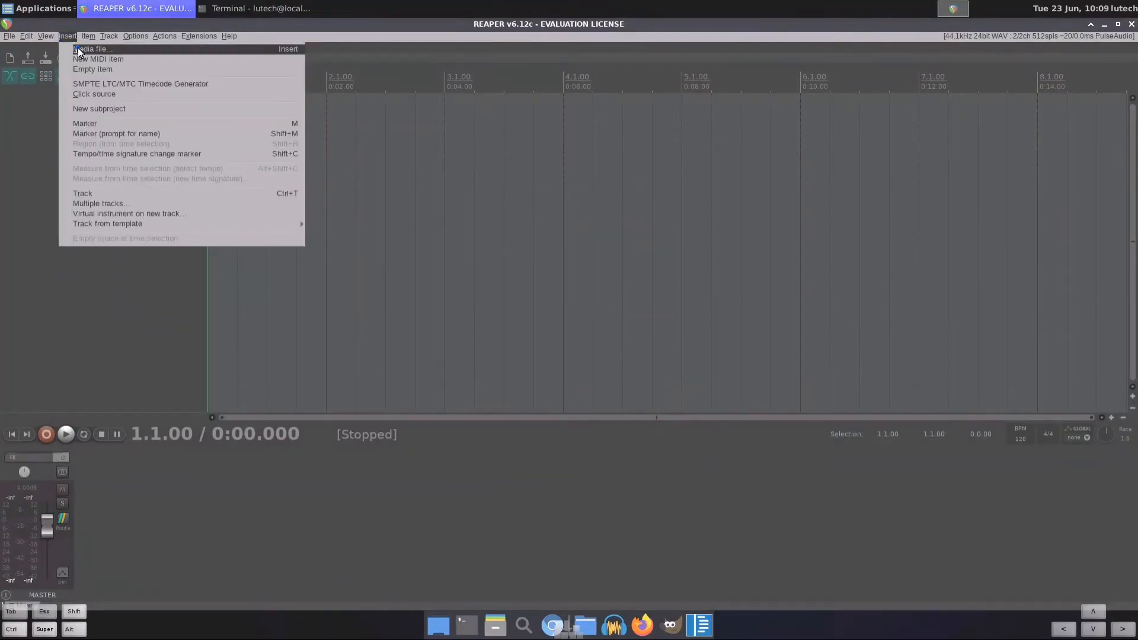
{"action": "left_click", "coordinate": [95, 49]}
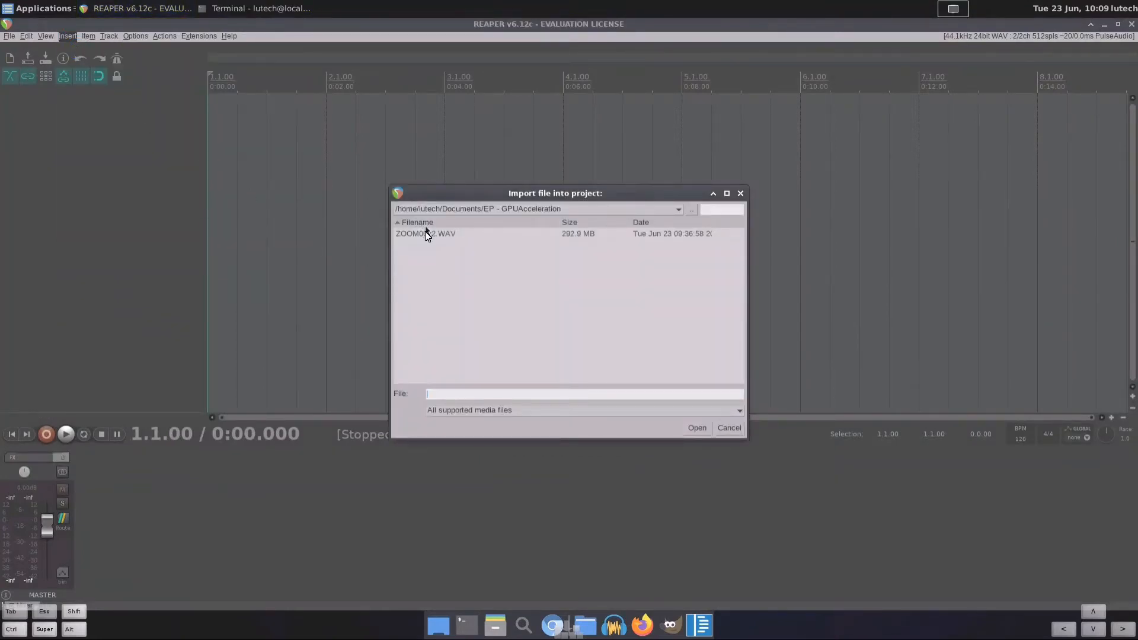
{"action": "double_click", "coordinate": [426, 234]}
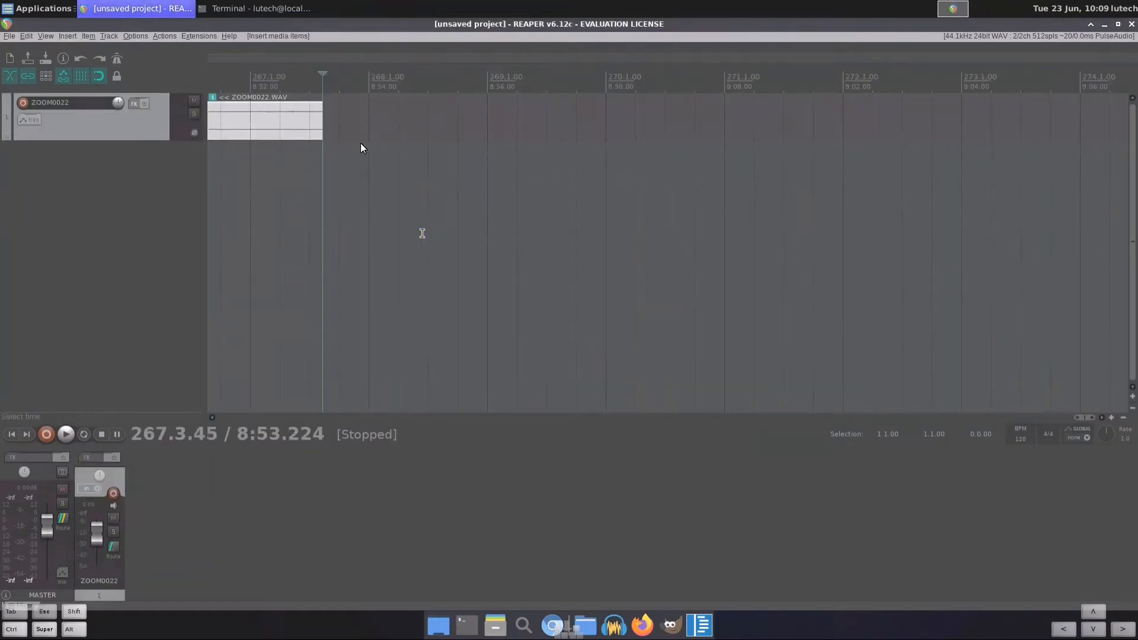
{"action": "mouse_move", "coordinate": [352, 135]}
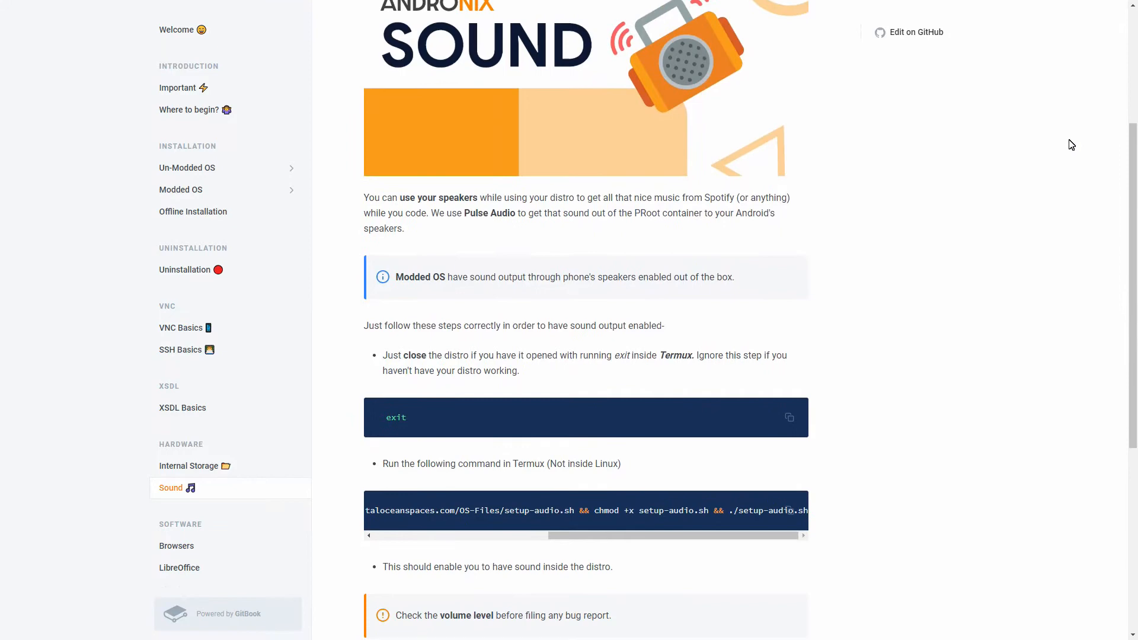
Step: Run the Andronix audio setup command (pkg install wget && wget setup-audio.sh) in Termux
{"action": "scroll", "scroll_direction": "down", "scroll_amount": 3}
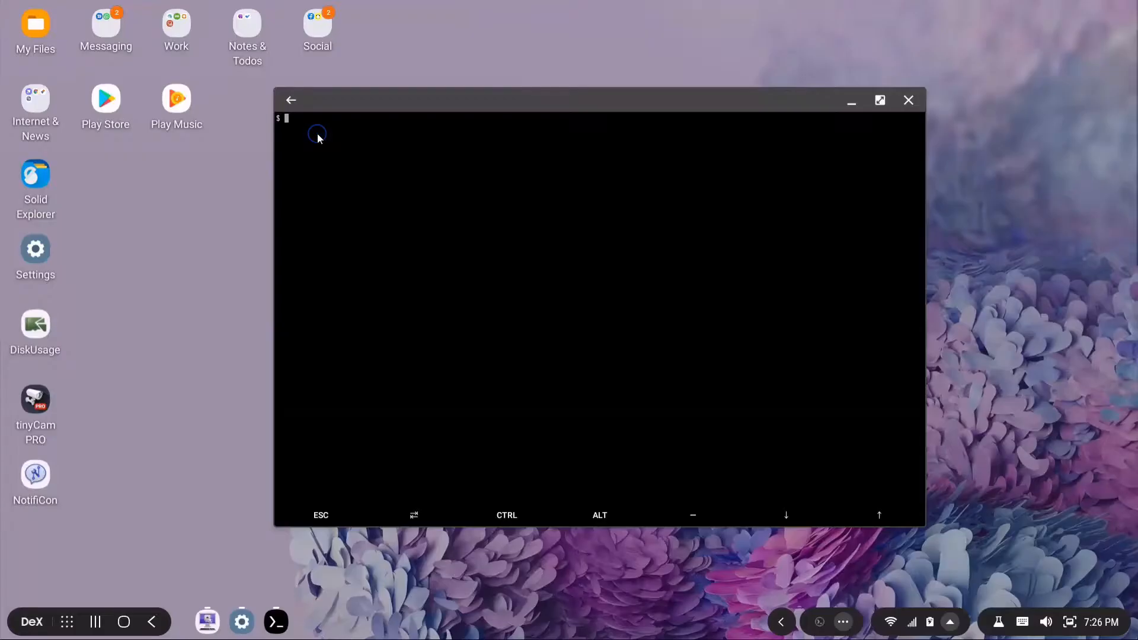
{"action": "type", "text": "pkg install wget && wget https://andronixos.sfo2.cdn.digitaloceanspaces.com/OS-Files/setup-audio.sh && chmod +x setup-audio.sh && ./setup-audio.sh"}
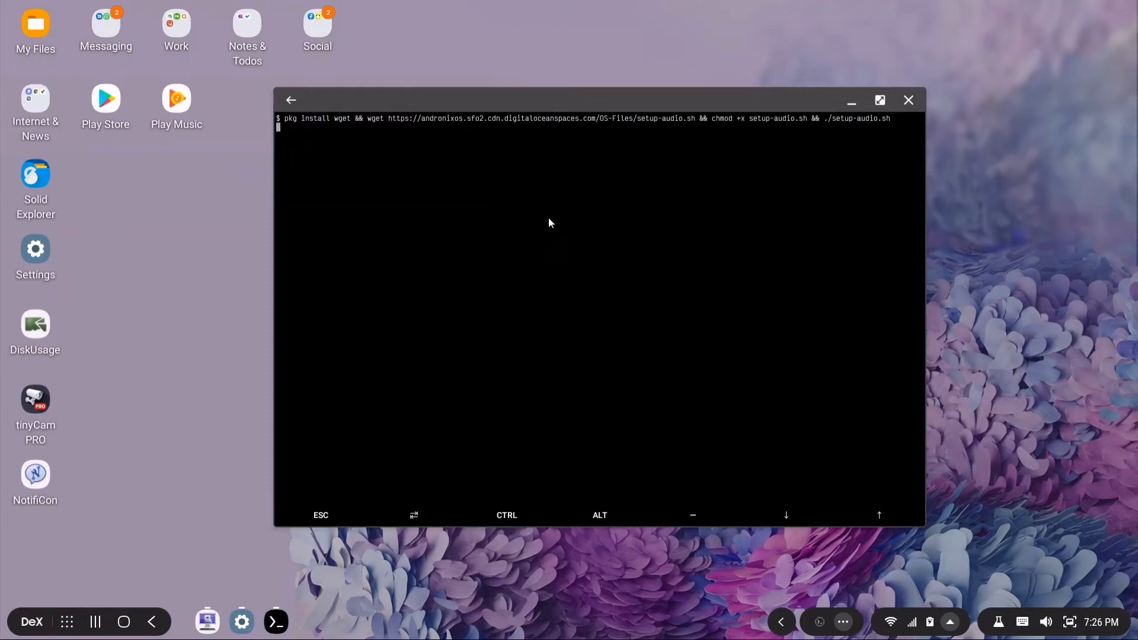
{"action": "key", "text": "Return"}
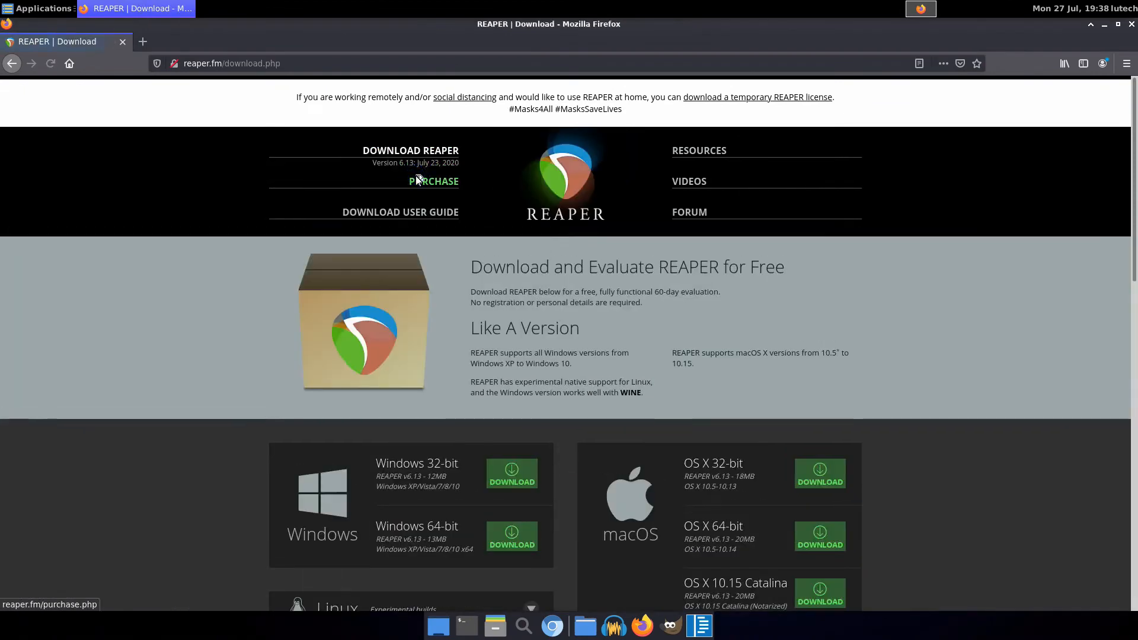
Step: Download and save reaper613_linux_aarch64.tar.xz from the REAPER Linux builds
{"action": "scroll", "scroll_direction": "down", "scroll_amount": 3}
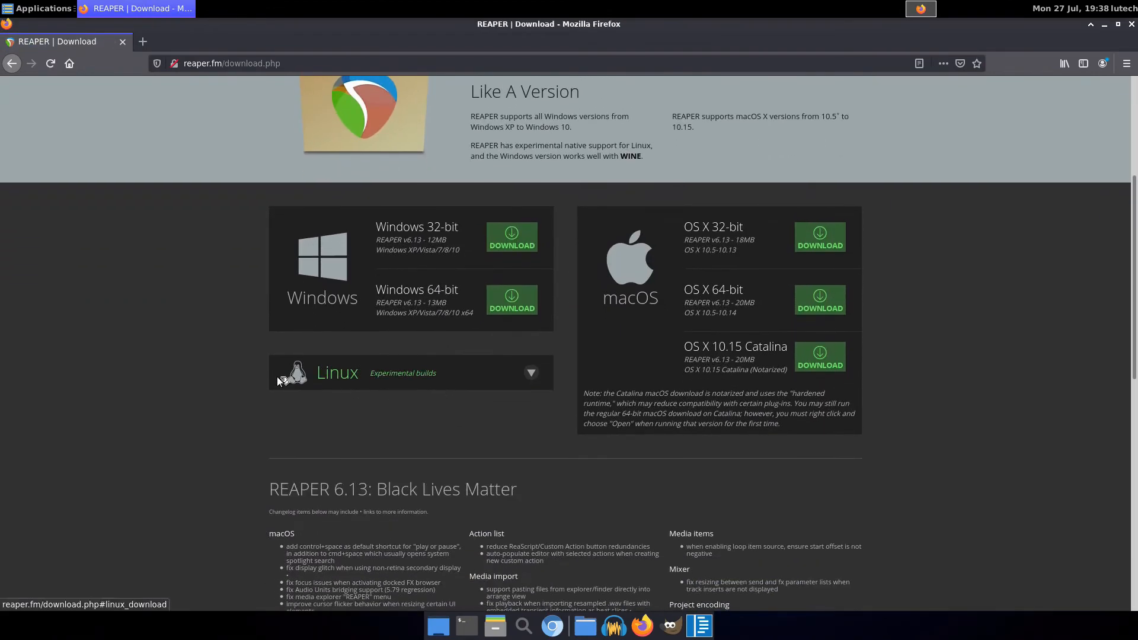
{"action": "left_click", "coordinate": [531, 373]}
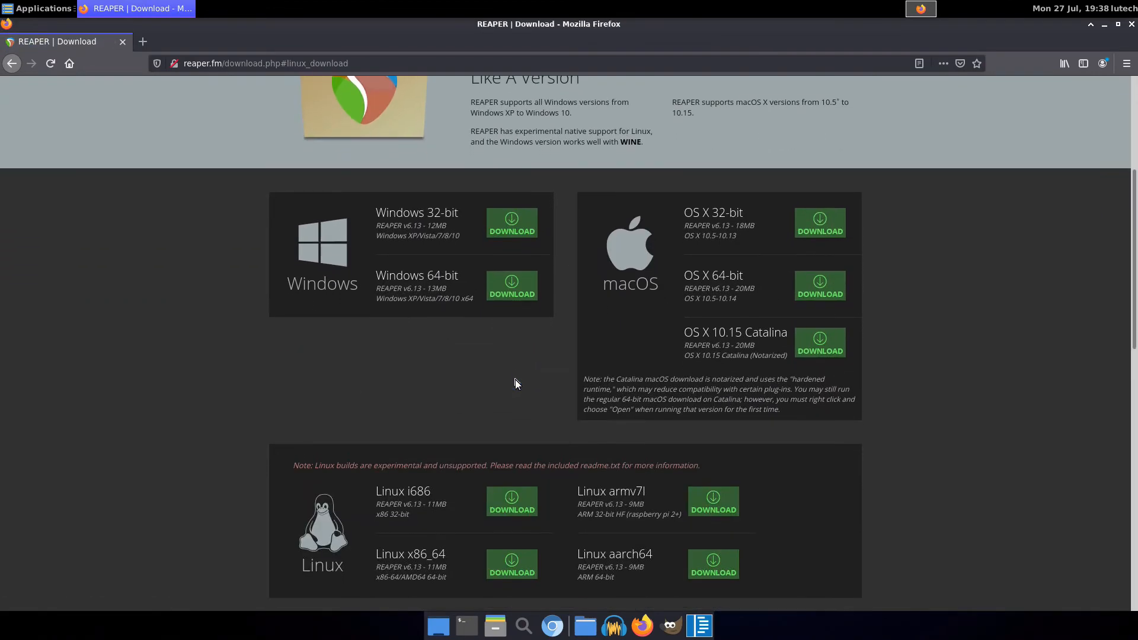
{"action": "scroll", "scroll_direction": "down", "scroll_amount": 3}
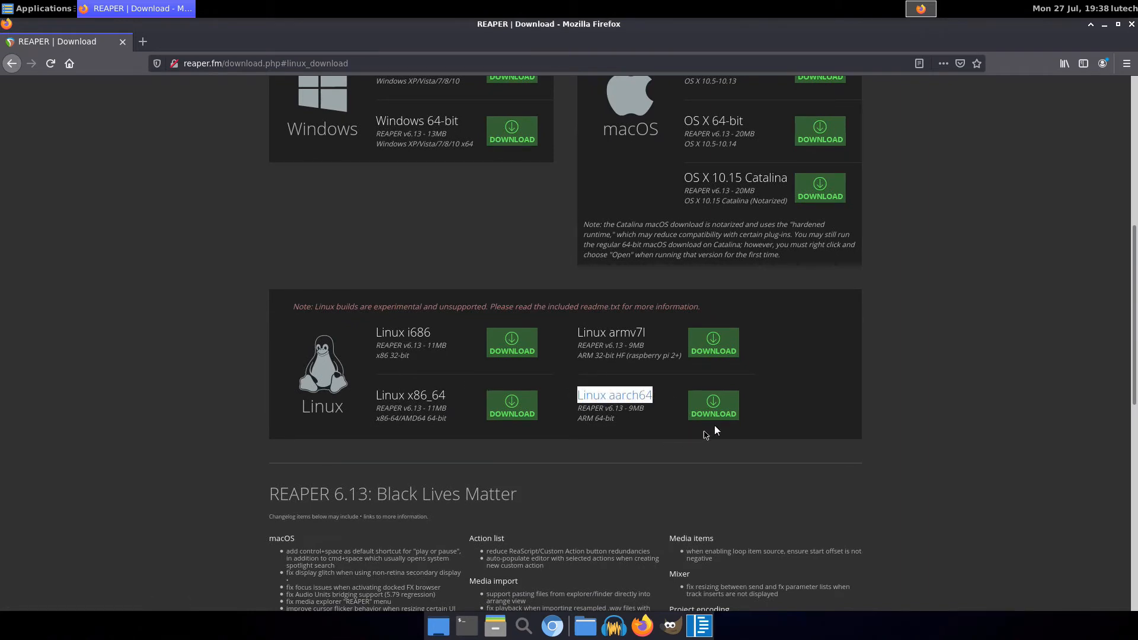
{"action": "left_click", "coordinate": [714, 406]}
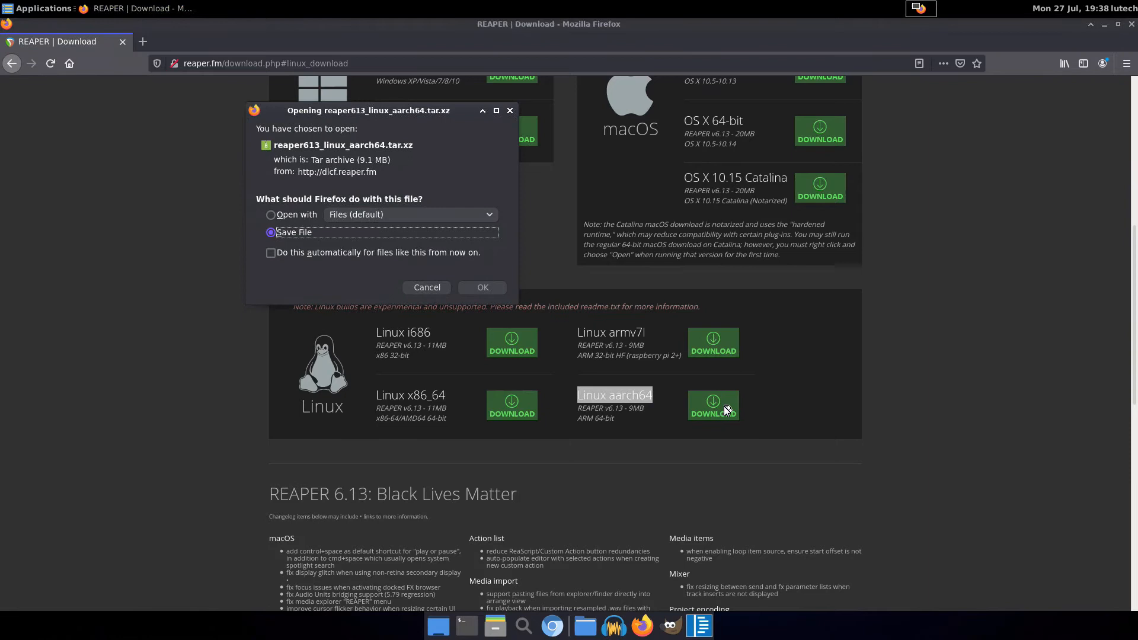
{"action": "left_click", "coordinate": [483, 287]}
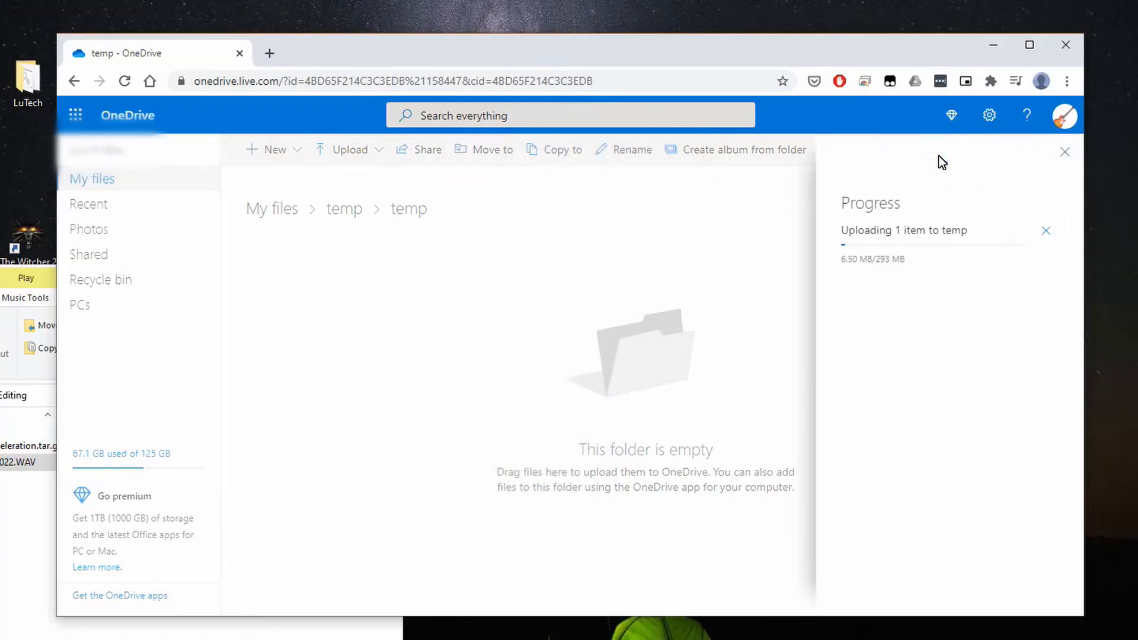
{"action": "right_click", "coordinate": [338, 251]}
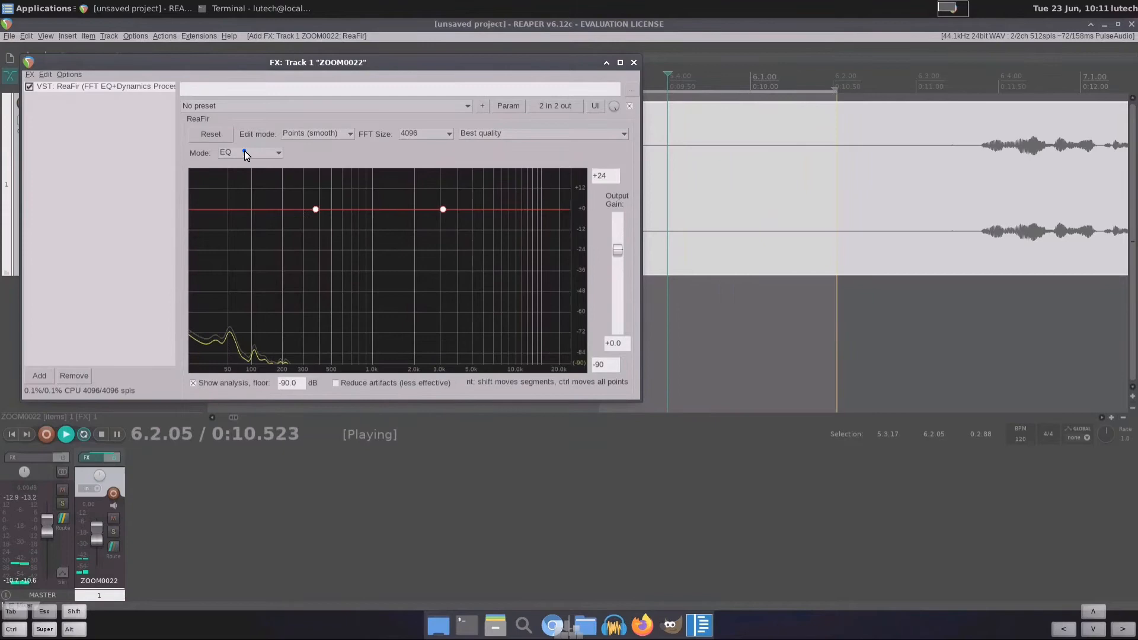
Step: Switch ReaFir's mode to Subtract and reposition the FX chain window
{"action": "left_click", "coordinate": [249, 153]}
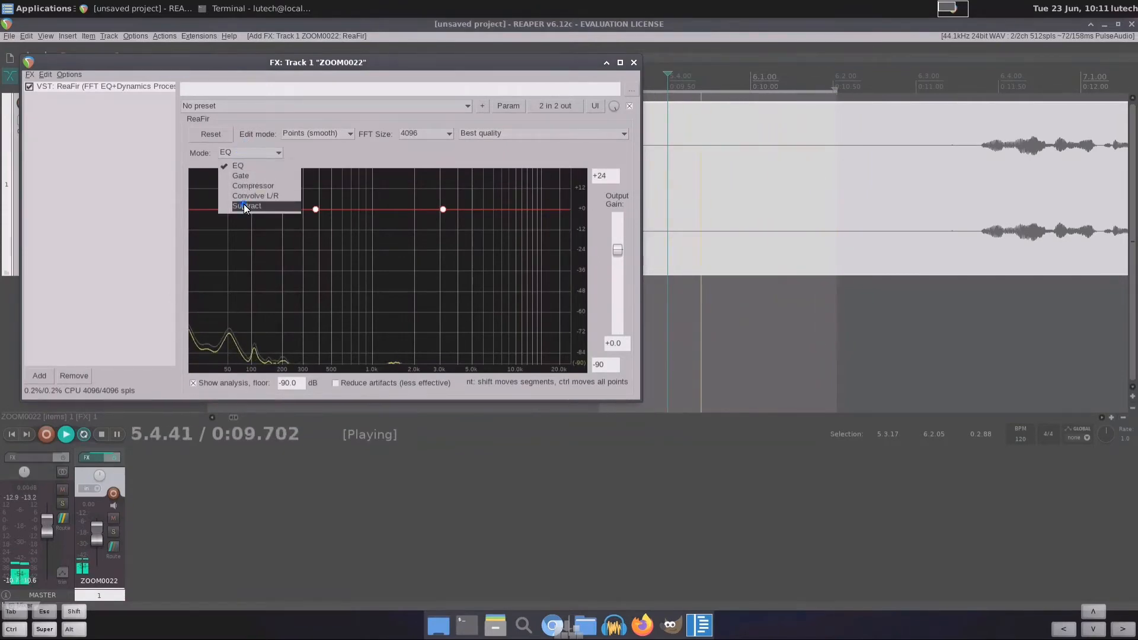
{"action": "left_click", "coordinate": [247, 205]}
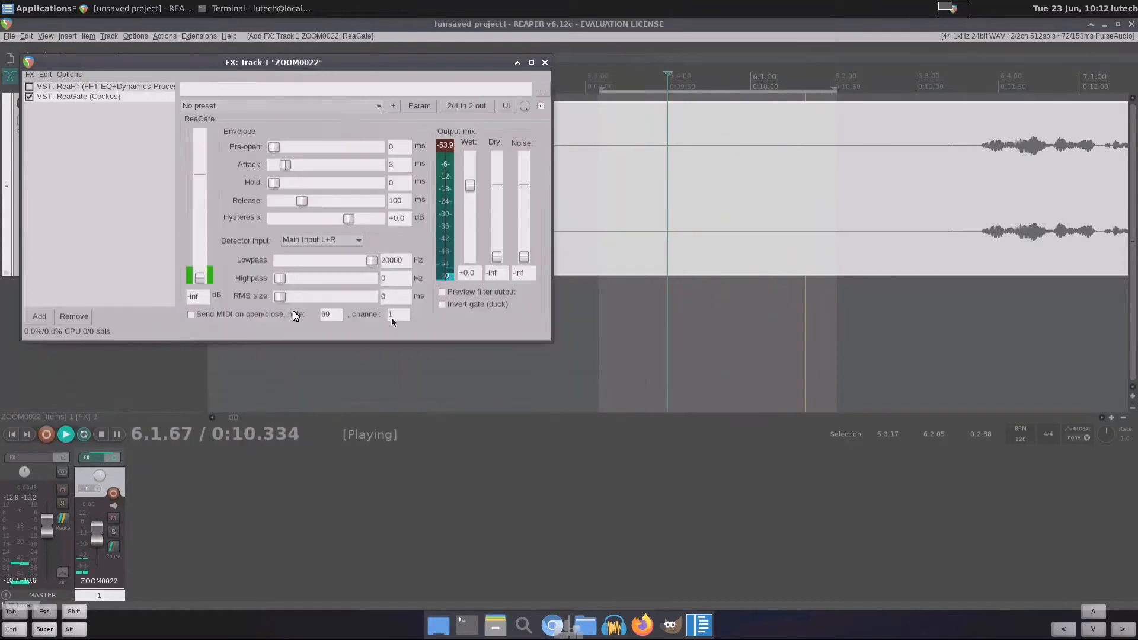
{"action": "left_click_drag", "start_coordinate": [204, 278], "coordinate": [205, 264]}
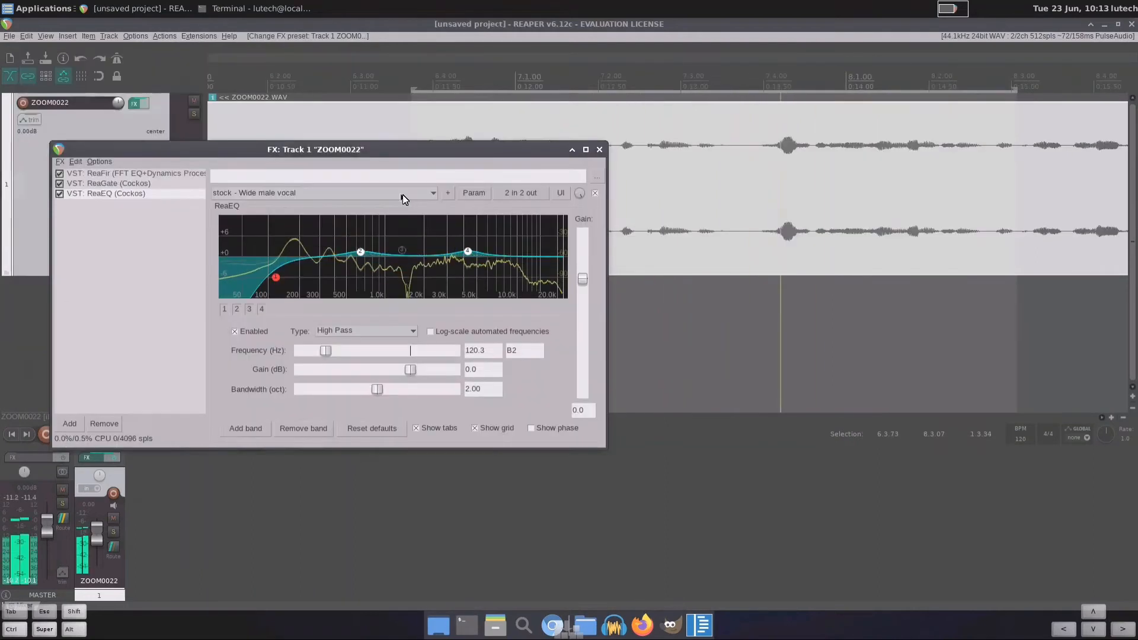
Step: Choose a ReaEQ preset, move the limiter window aside, and analyze the selected items' loudness
{"action": "left_click", "coordinate": [439, 193]}
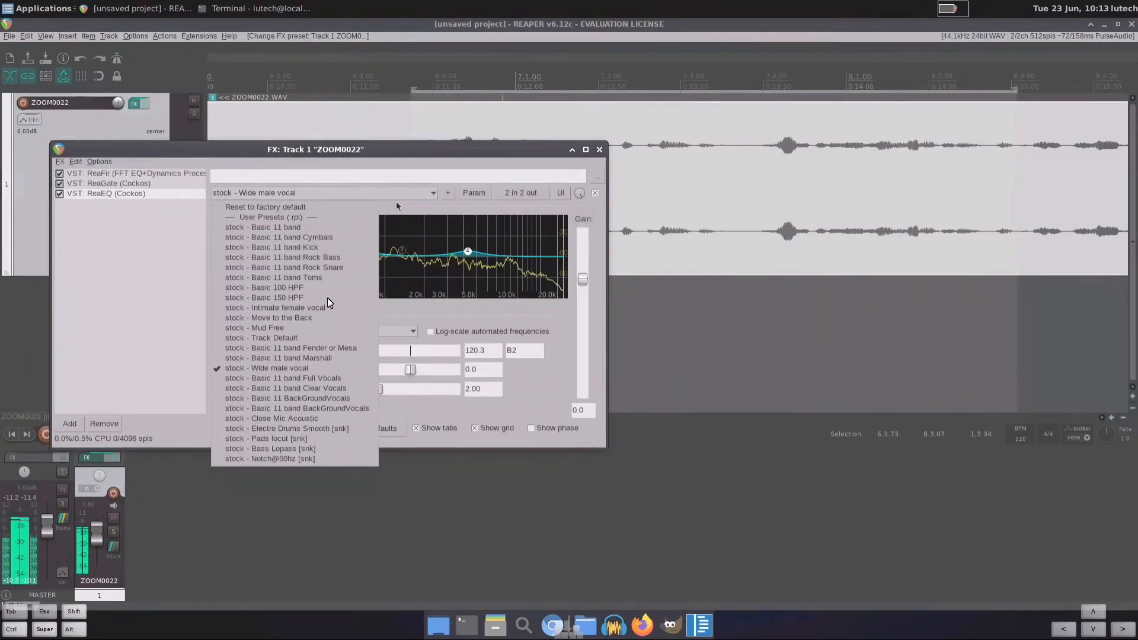
{"action": "mouse_move", "coordinate": [286, 338]}
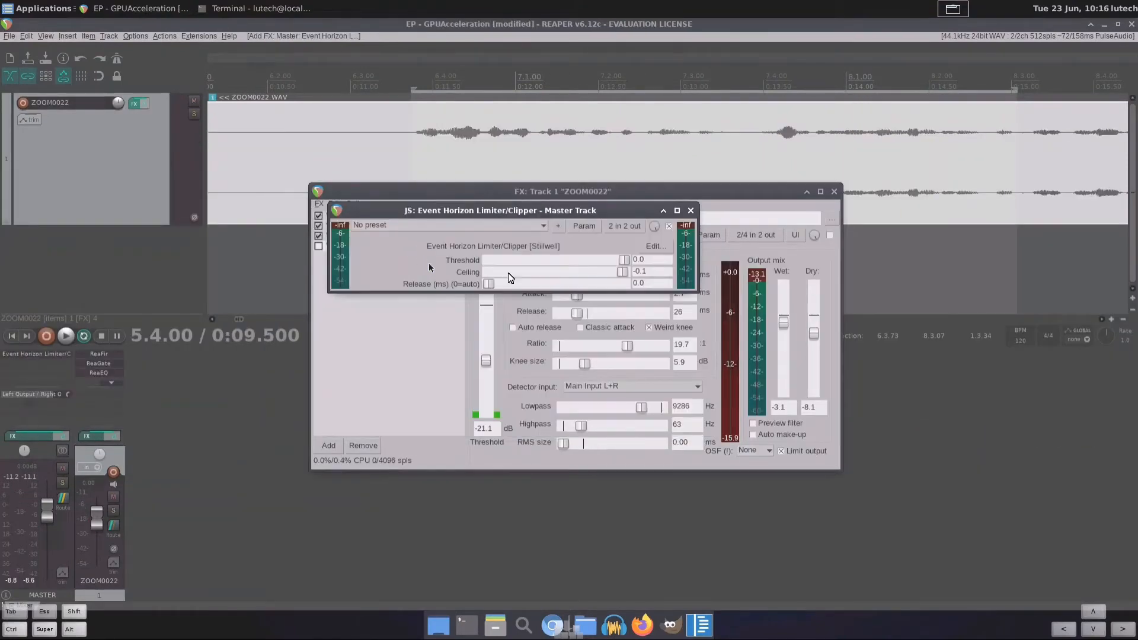
{"action": "left_click_drag", "start_coordinate": [499, 210], "coordinate": [291, 368]}
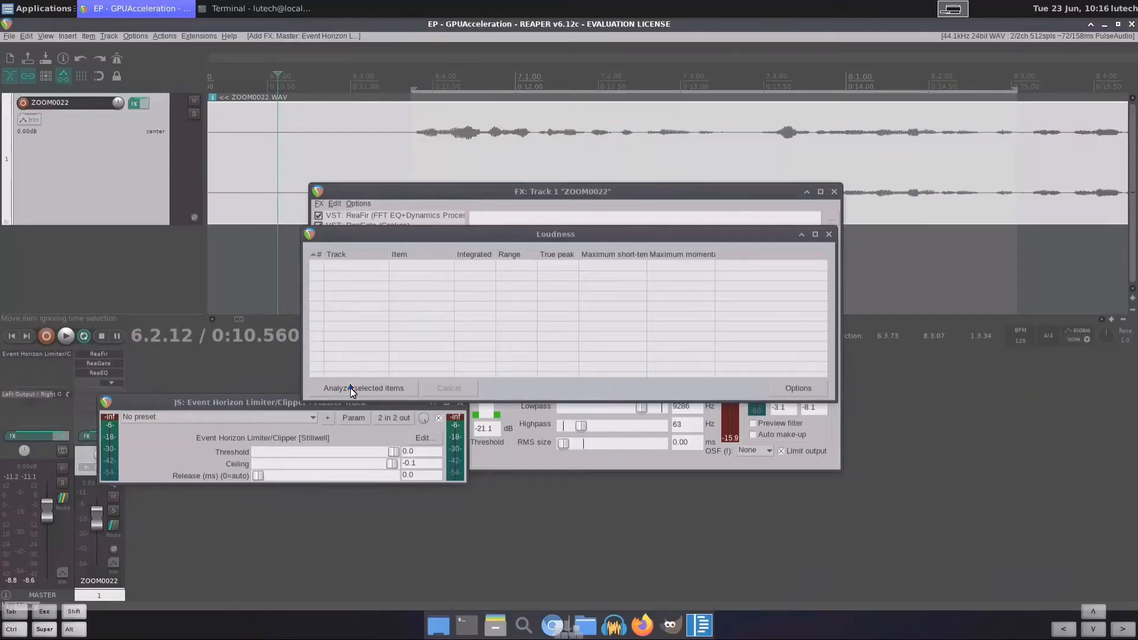
{"action": "left_click", "coordinate": [363, 388]}
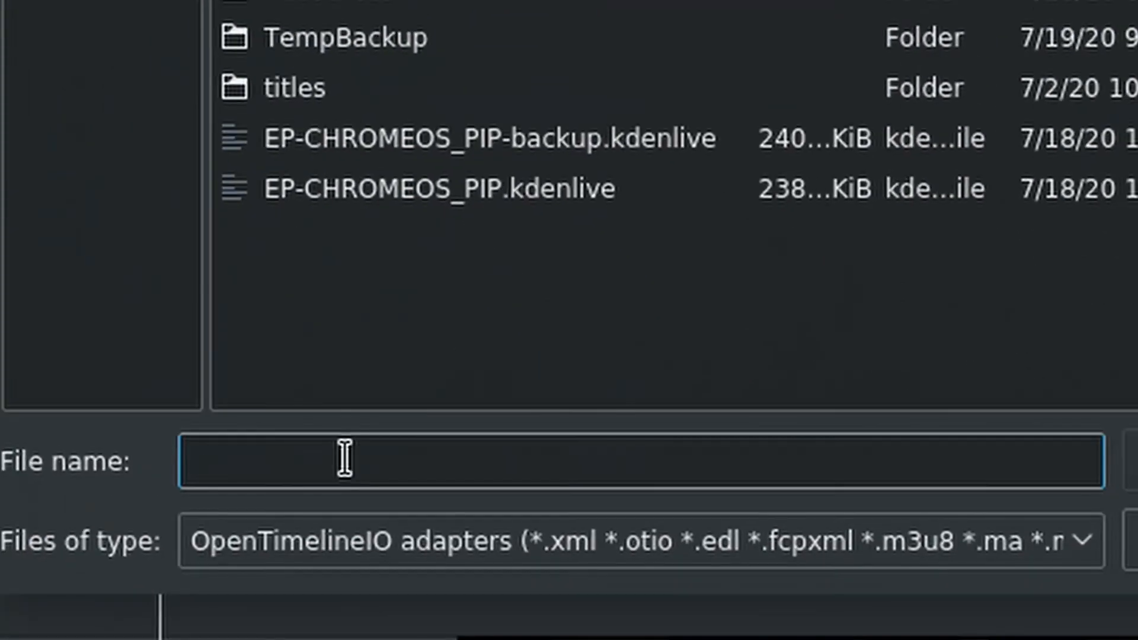
Step: Enter 'Andronix.fcp' as the file name, then type 'kdenl' in the terminal to start Kdenlive
{"action": "type", "text": "Andronix.fcp"}
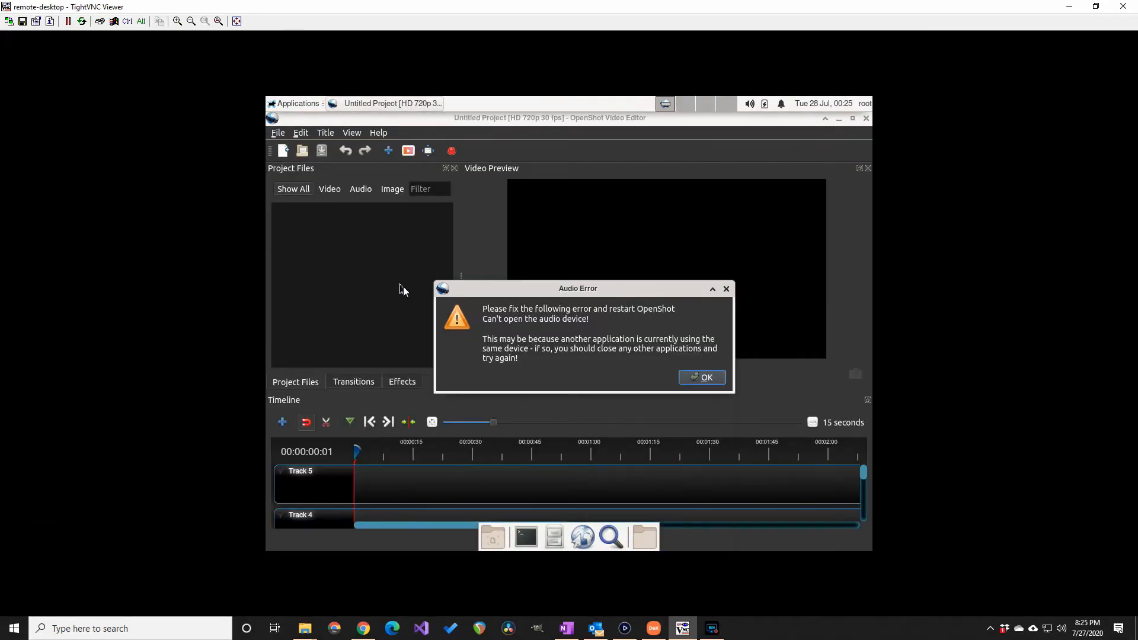
{"action": "mouse_move", "coordinate": [830, 290]}
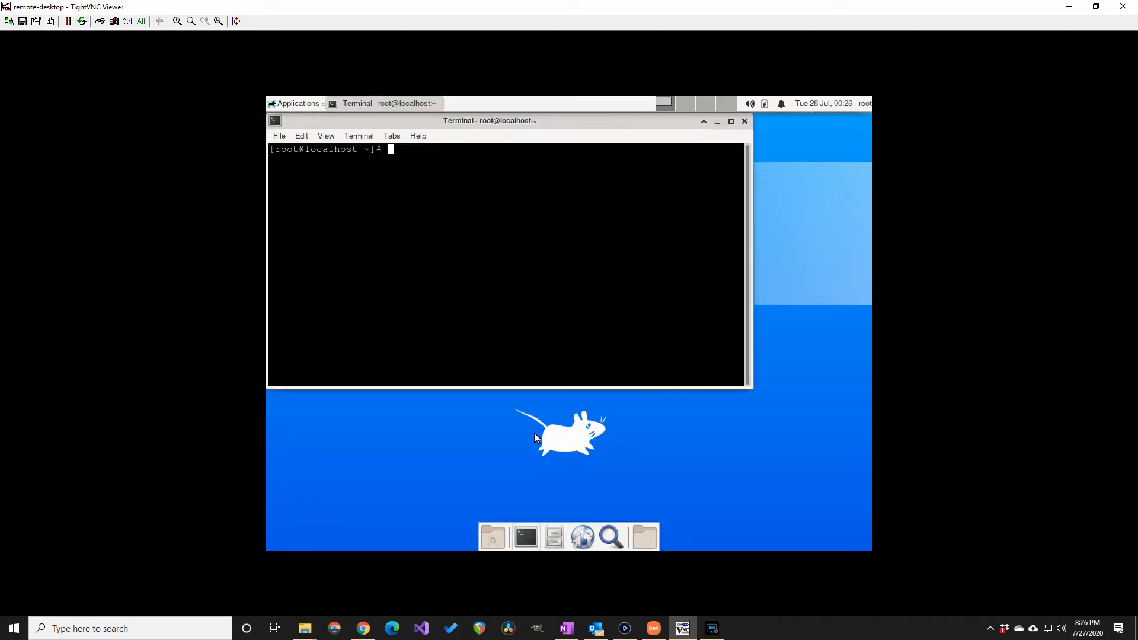
{"action": "type", "text": "kdenl"}
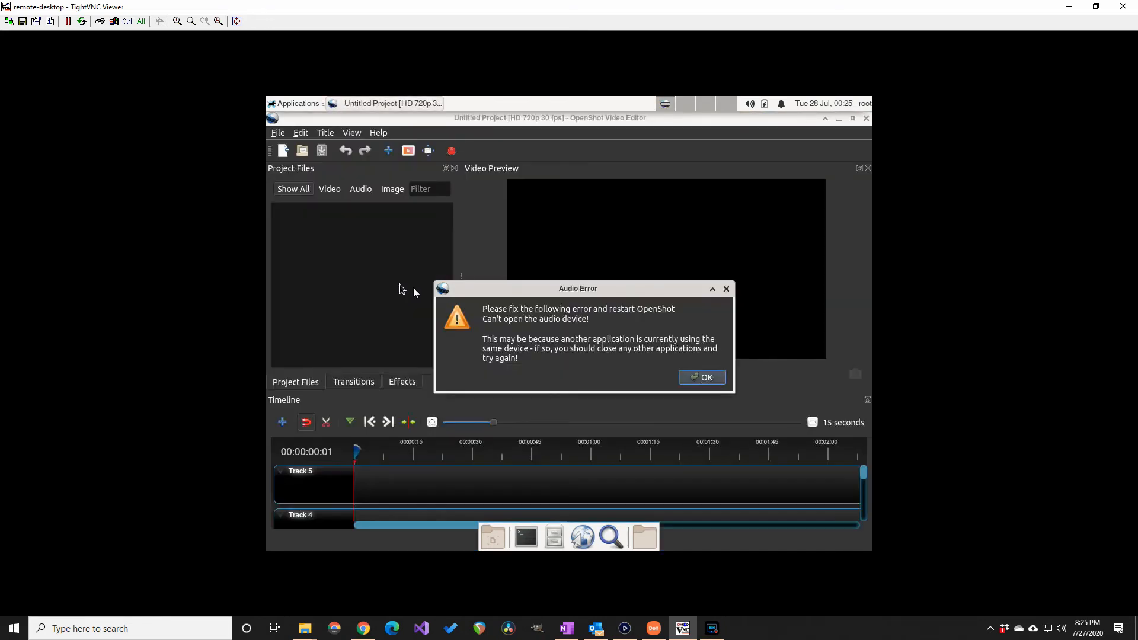
{"action": "mouse_move", "coordinate": [830, 290]}
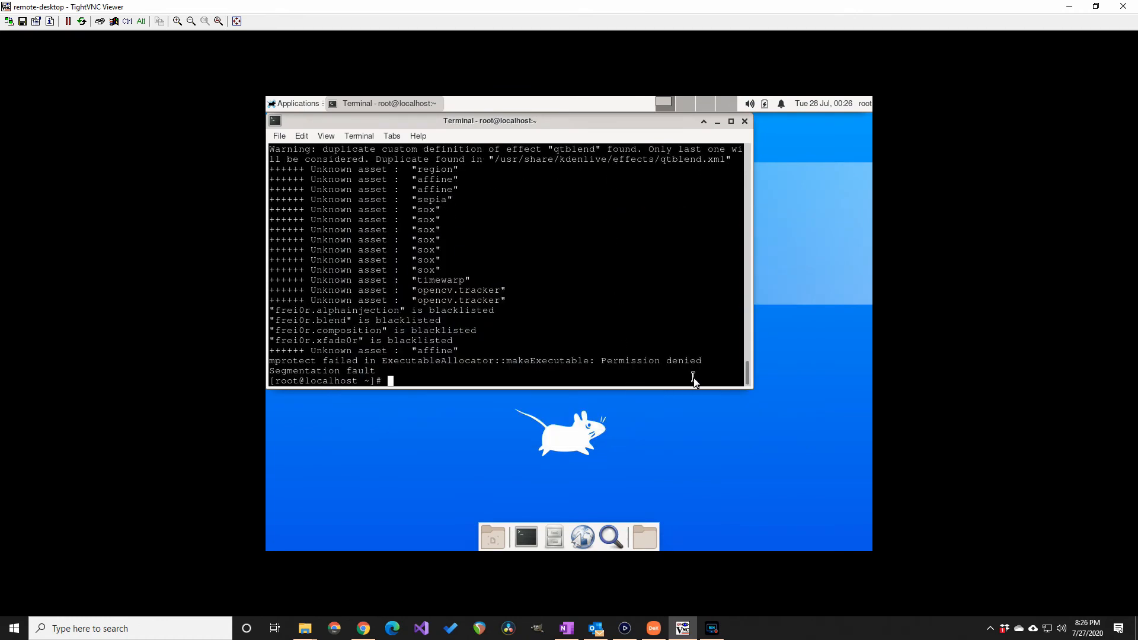
{"action": "mouse_move", "coordinate": [274, 366]}
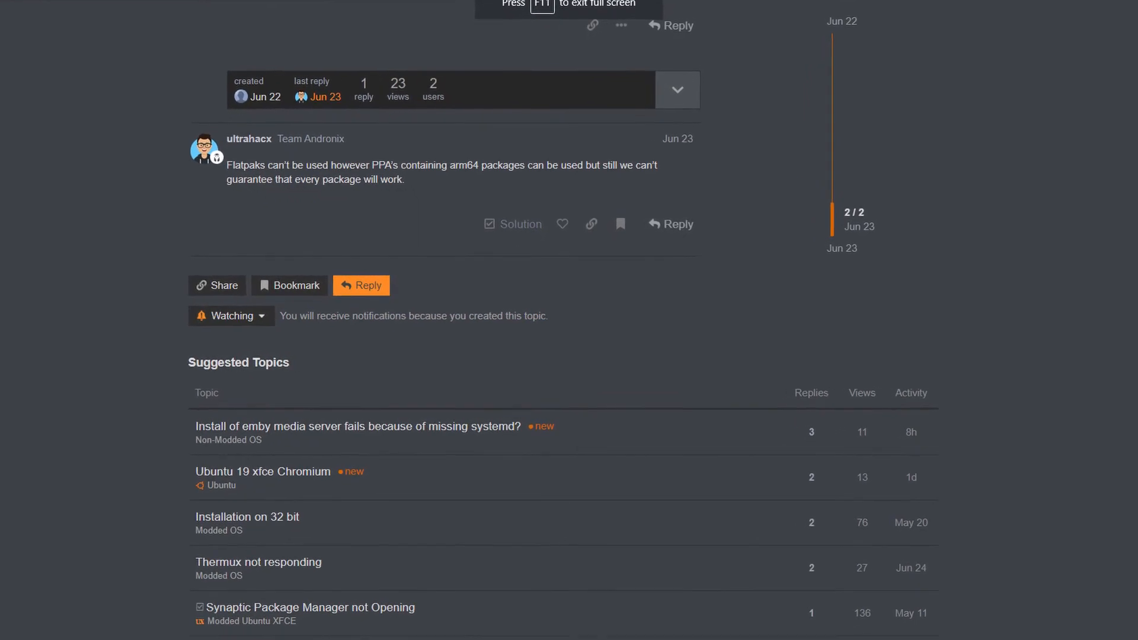
{"action": "scroll", "scroll_direction": "down", "scroll_amount": 3}
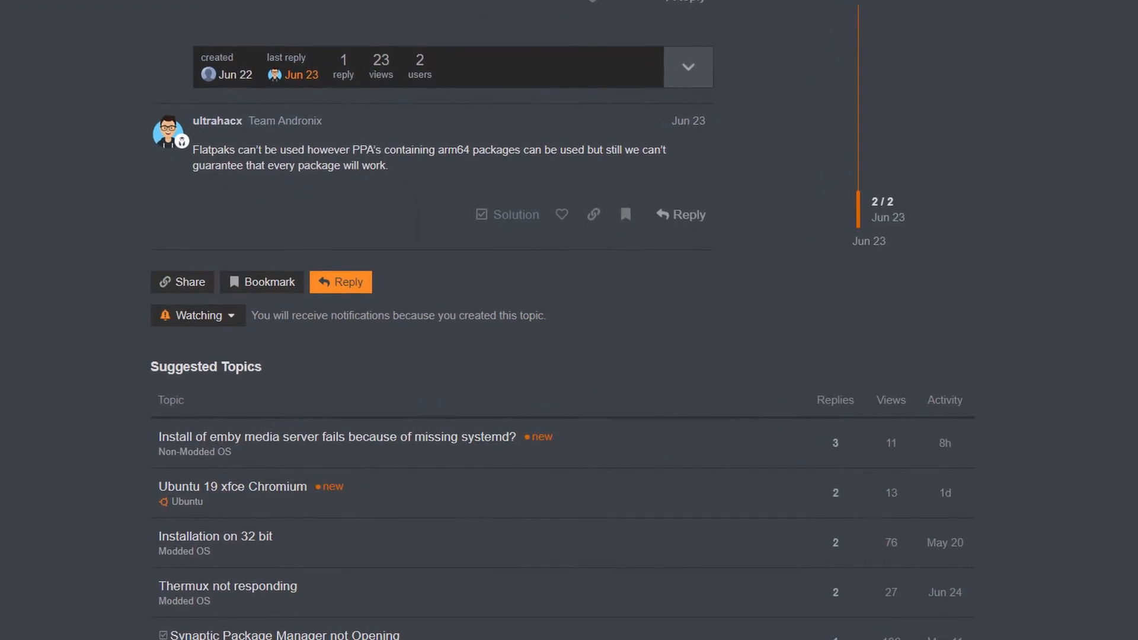